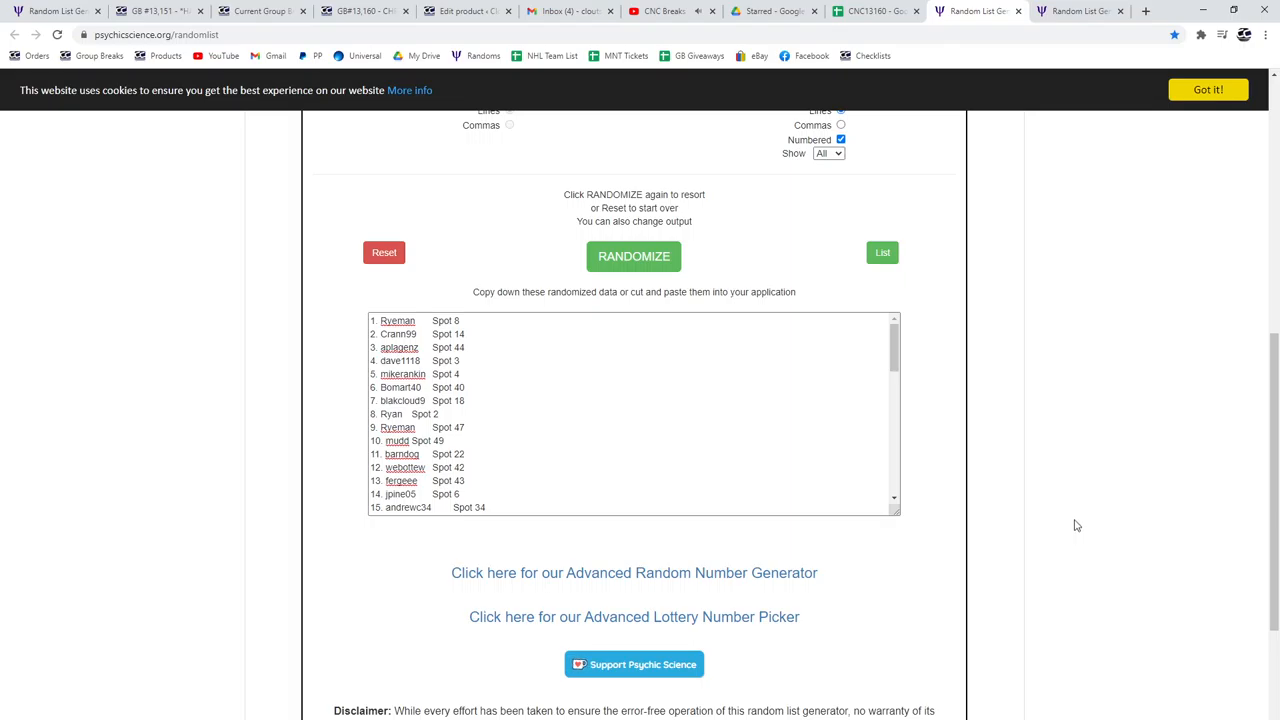
mouse_move(1093, 524)
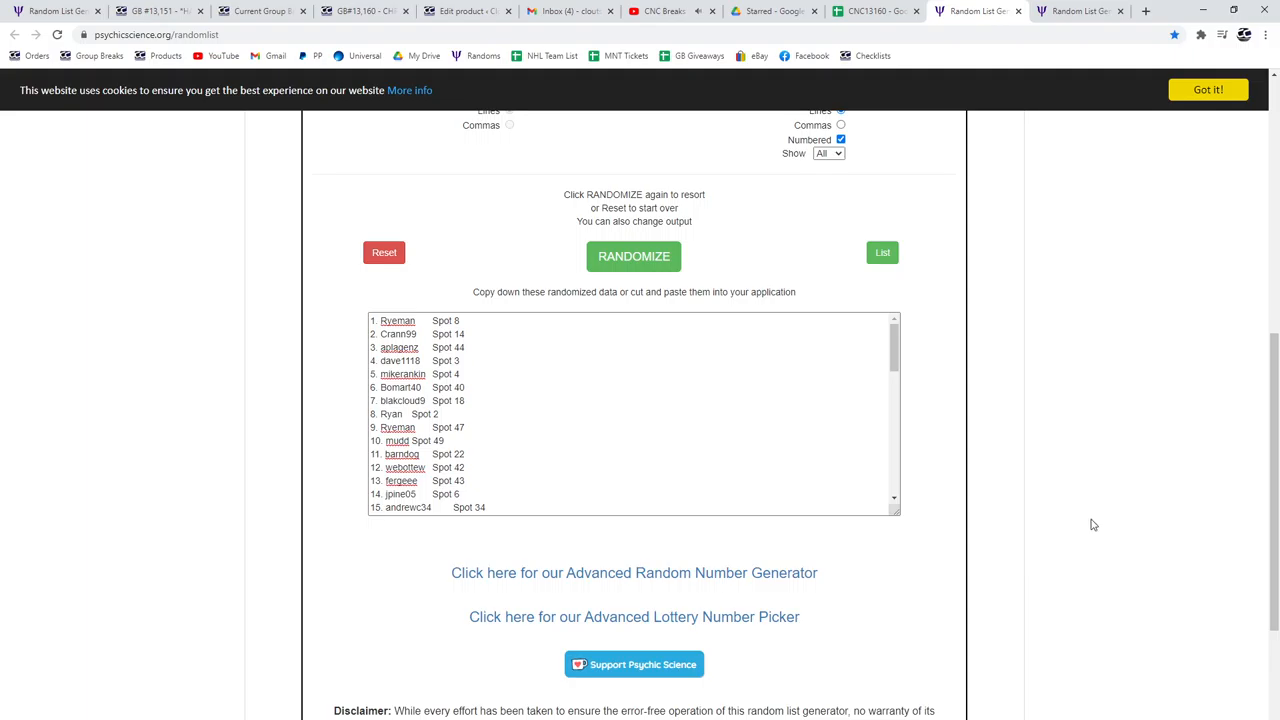
Copy the randomized names and spots list and paste it into A1 of CNC13160.
click(634, 256)
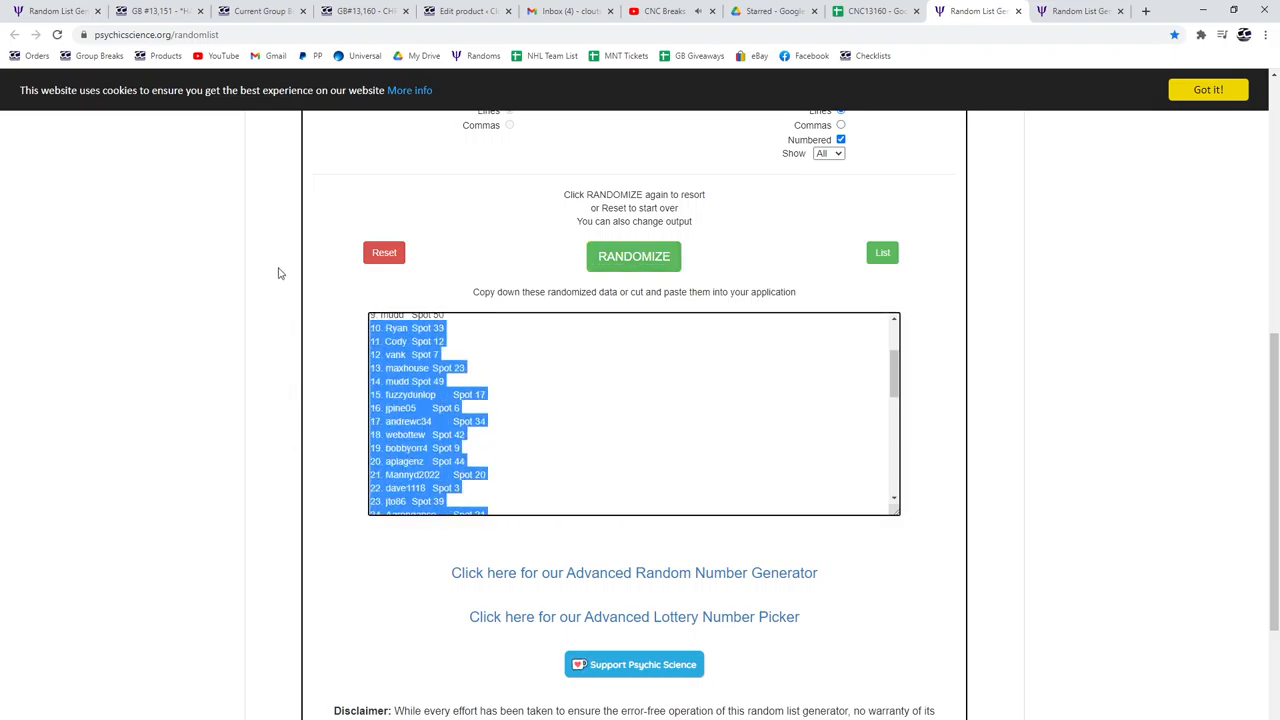
click(880, 12)
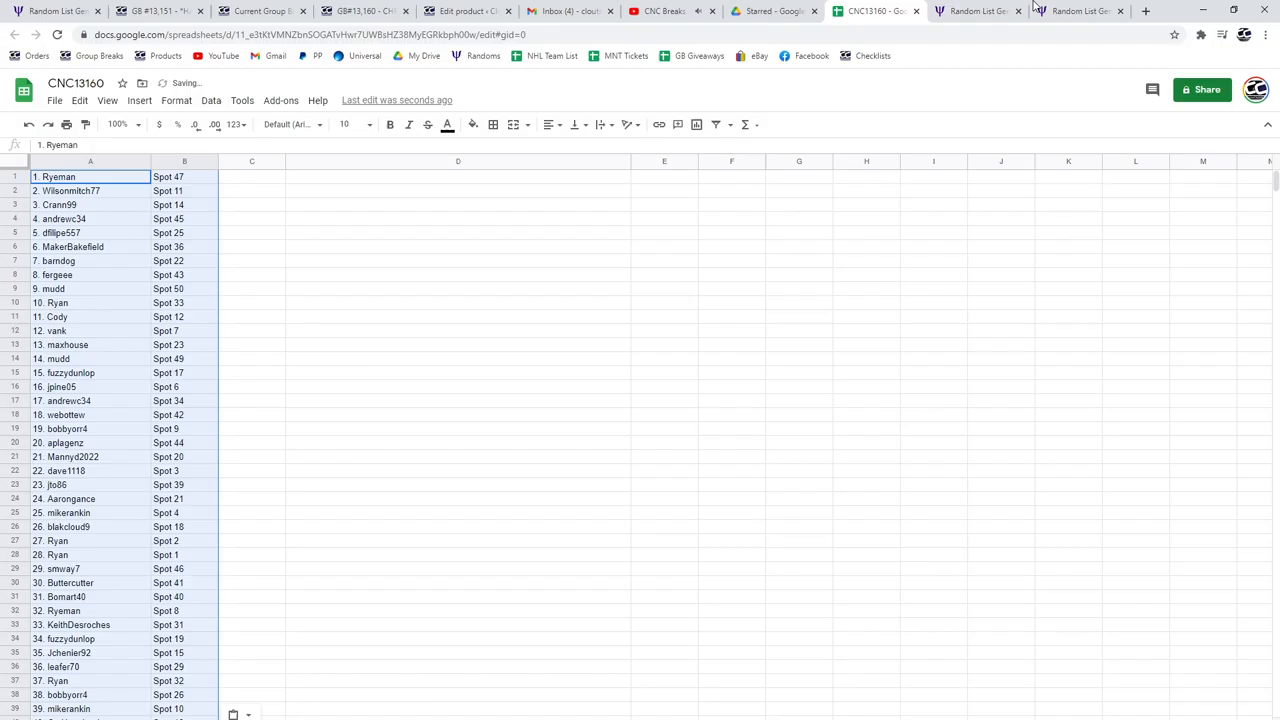
Copy the randomized numbered card items and paste them into C1 beside the names.
click(1080, 11)
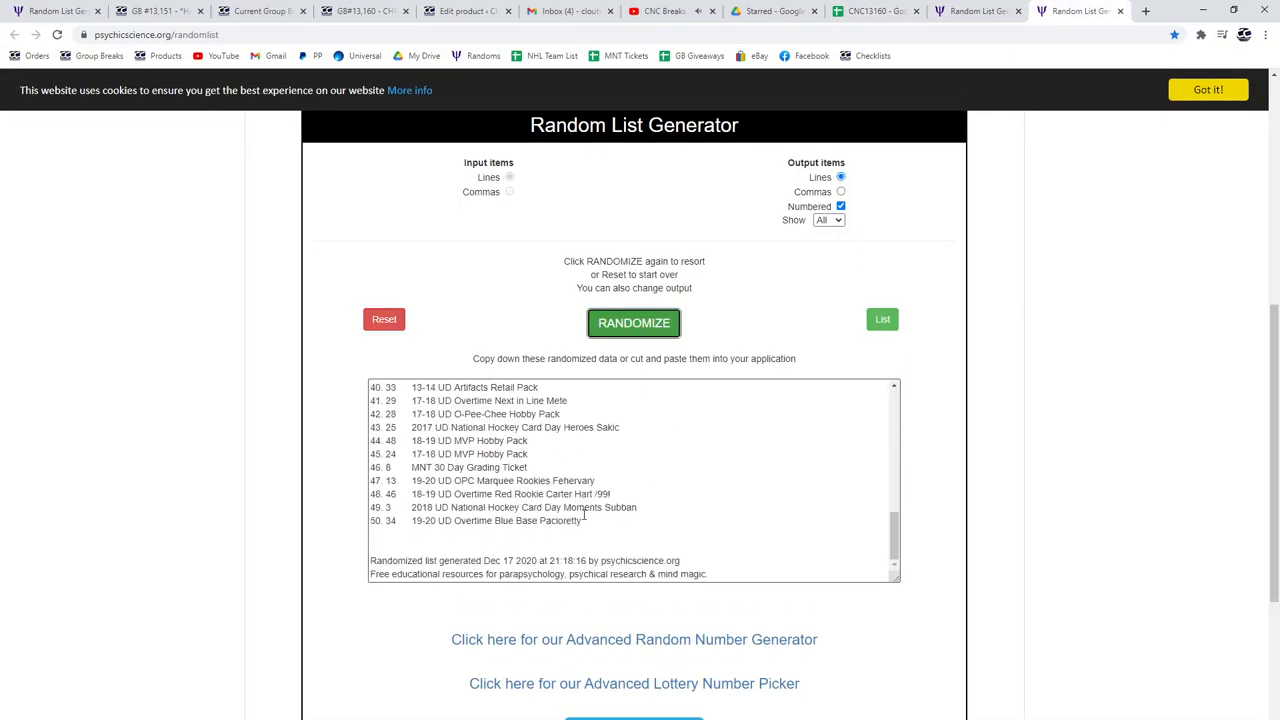
click(634, 322)
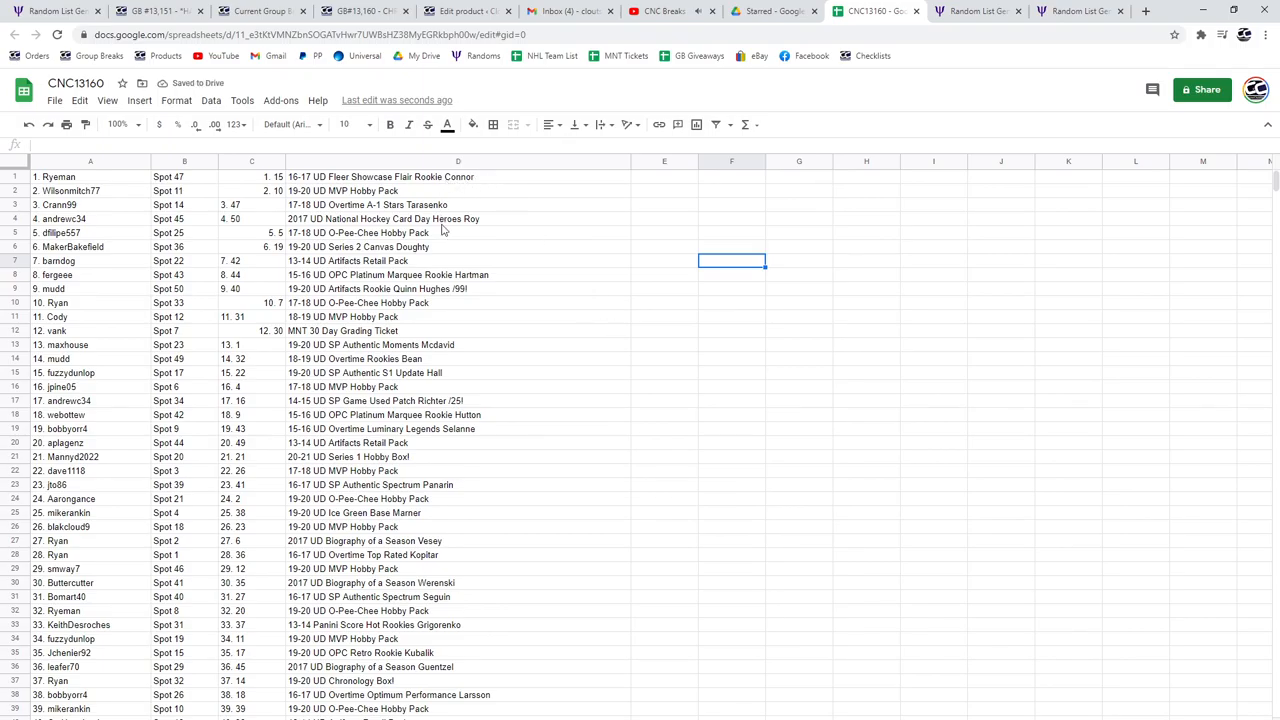
Bold the Quinn Hughes /99! row and the Richter /25! row.
click(88, 289)
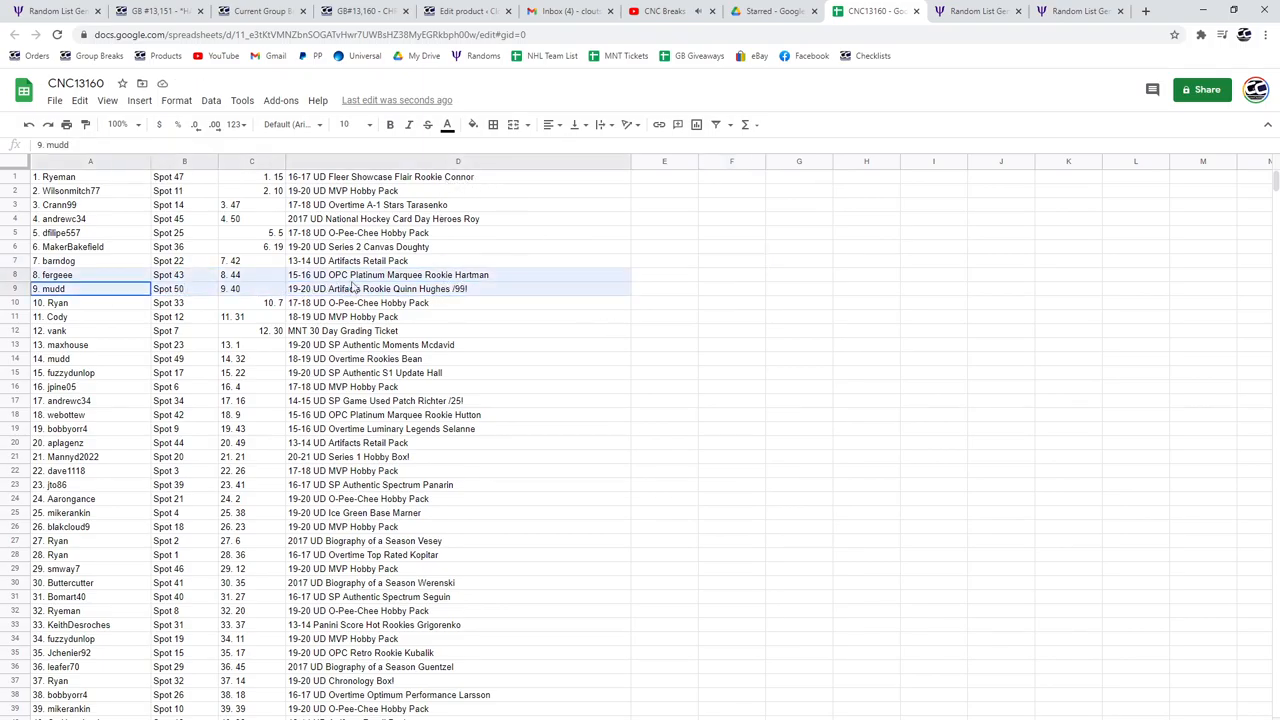
click(390, 124)
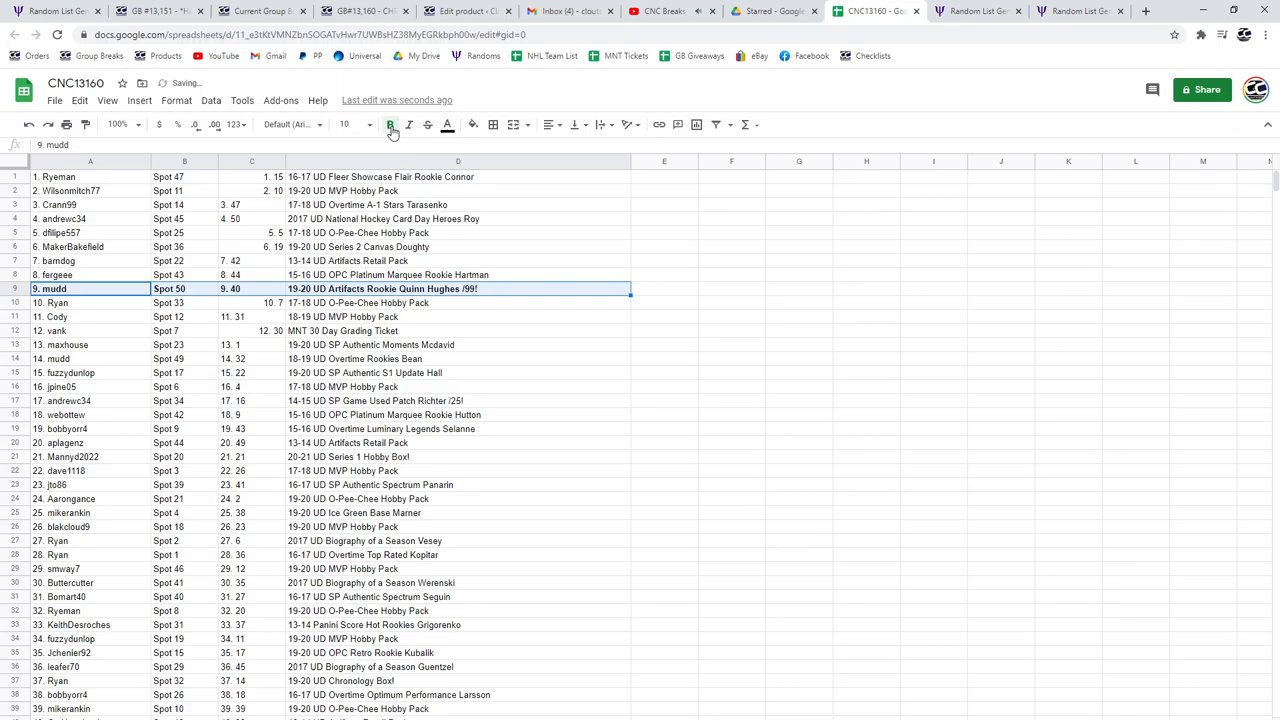
scroll(down, 3)
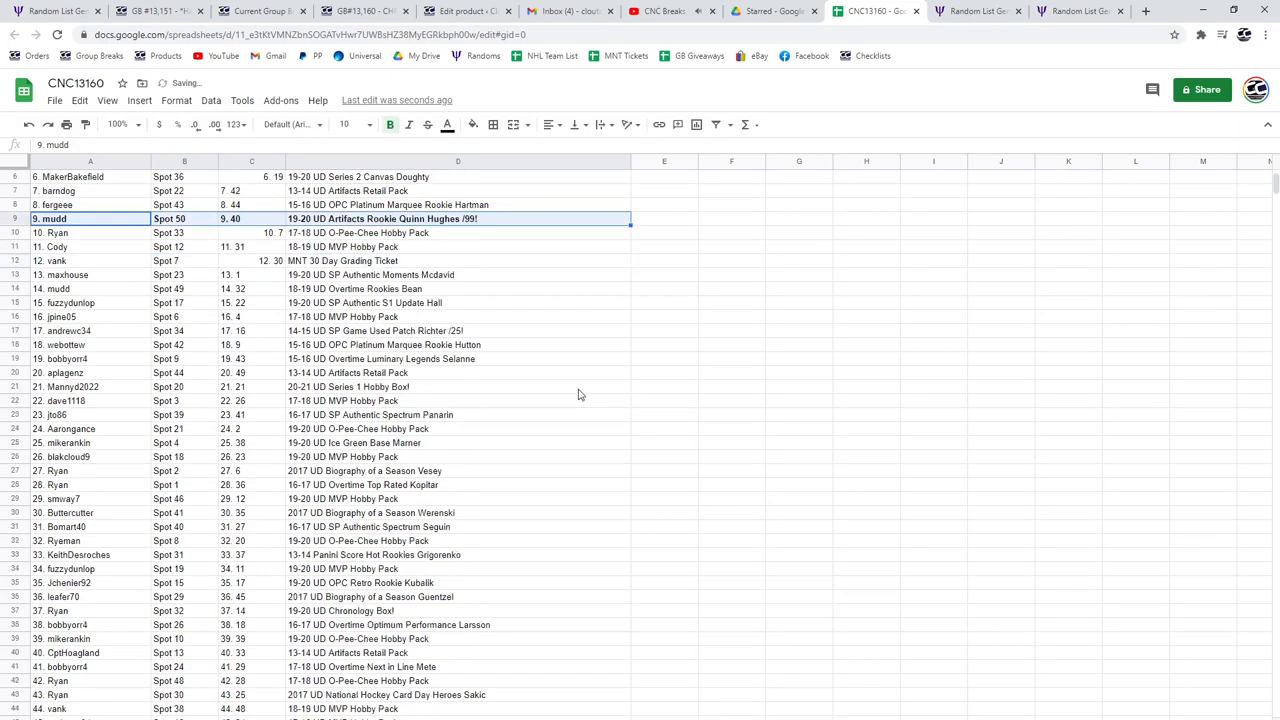
click(457, 330)
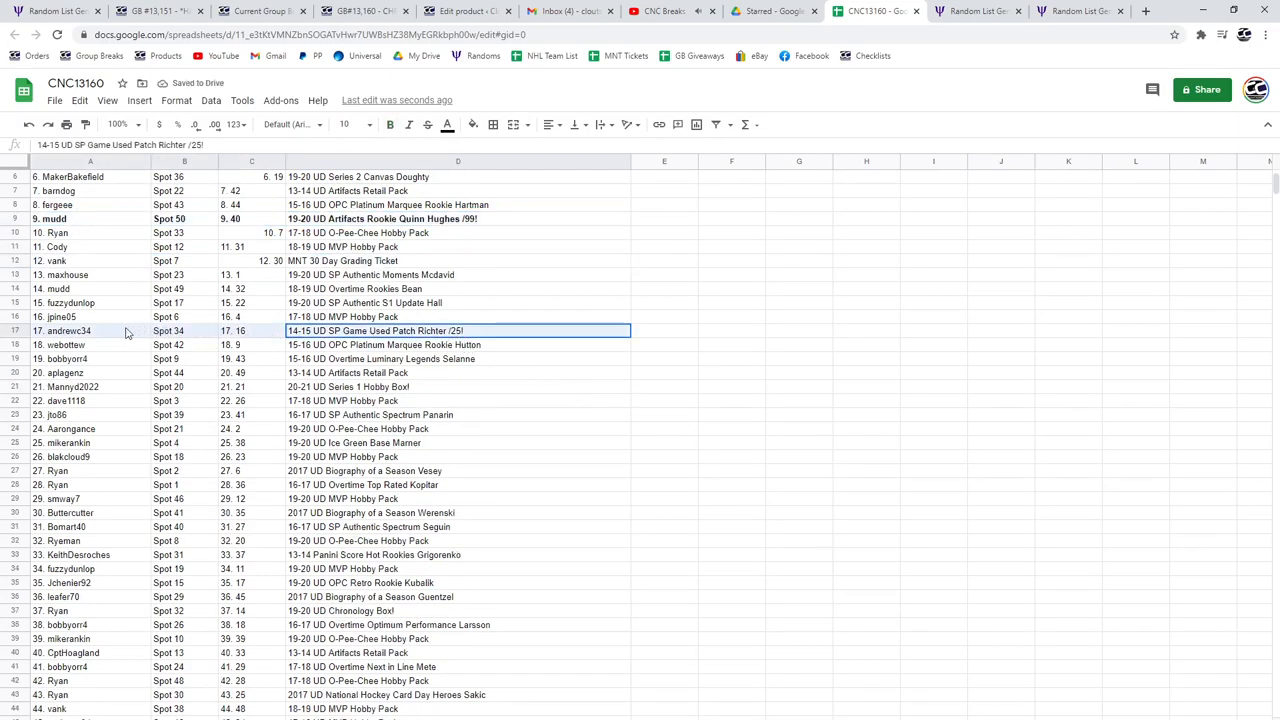
click(391, 124)
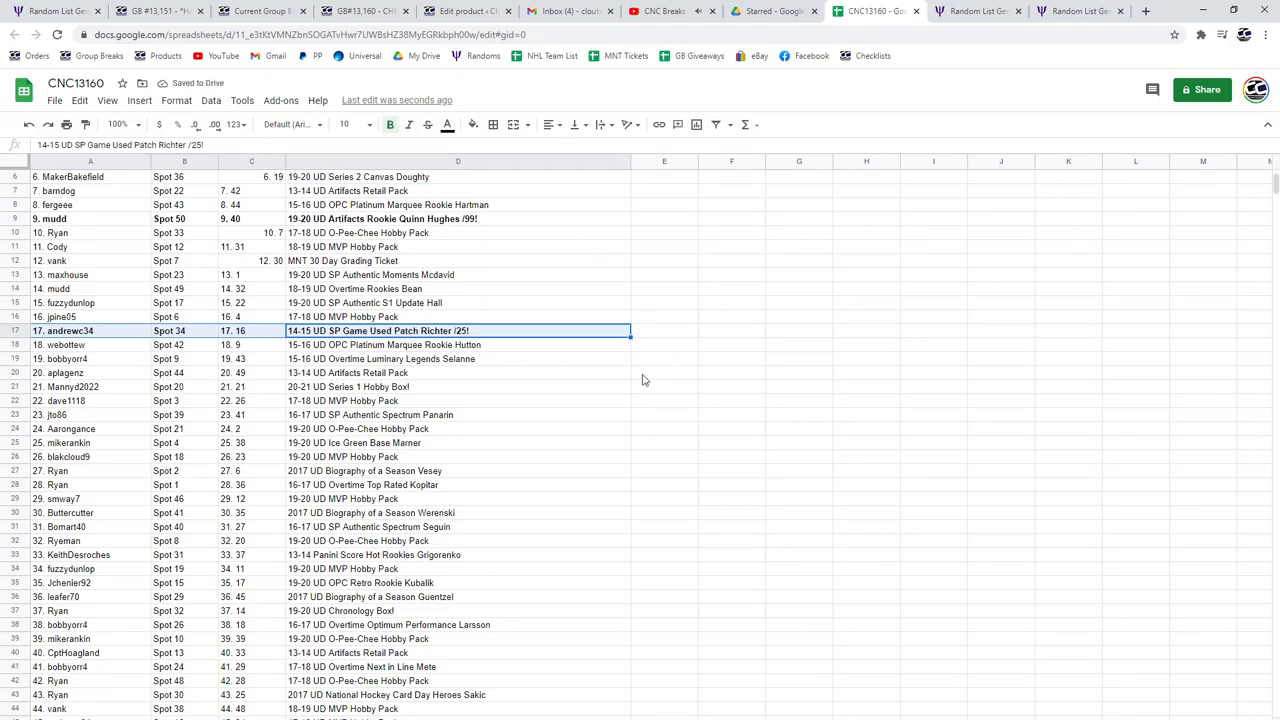
Bold the Series 1 Hobby Box! and Chronology Box! rows further down the sheet.
click(458, 386)
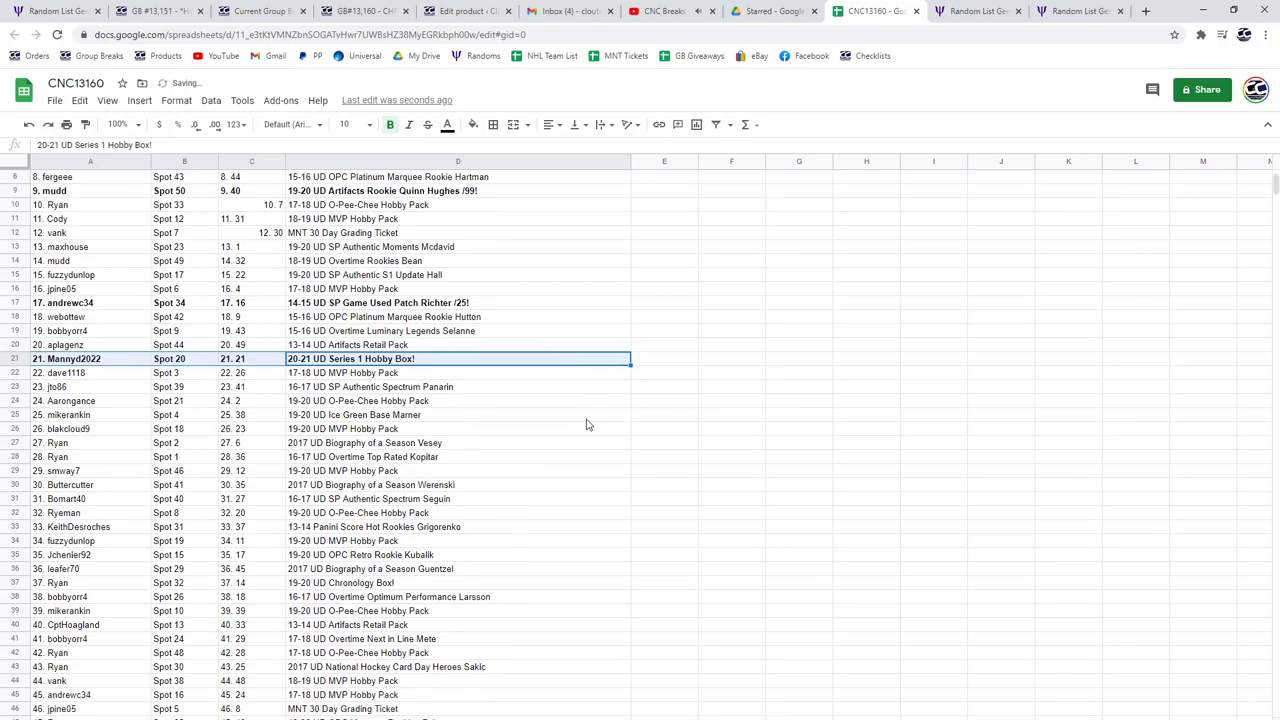
scroll(down, 3)
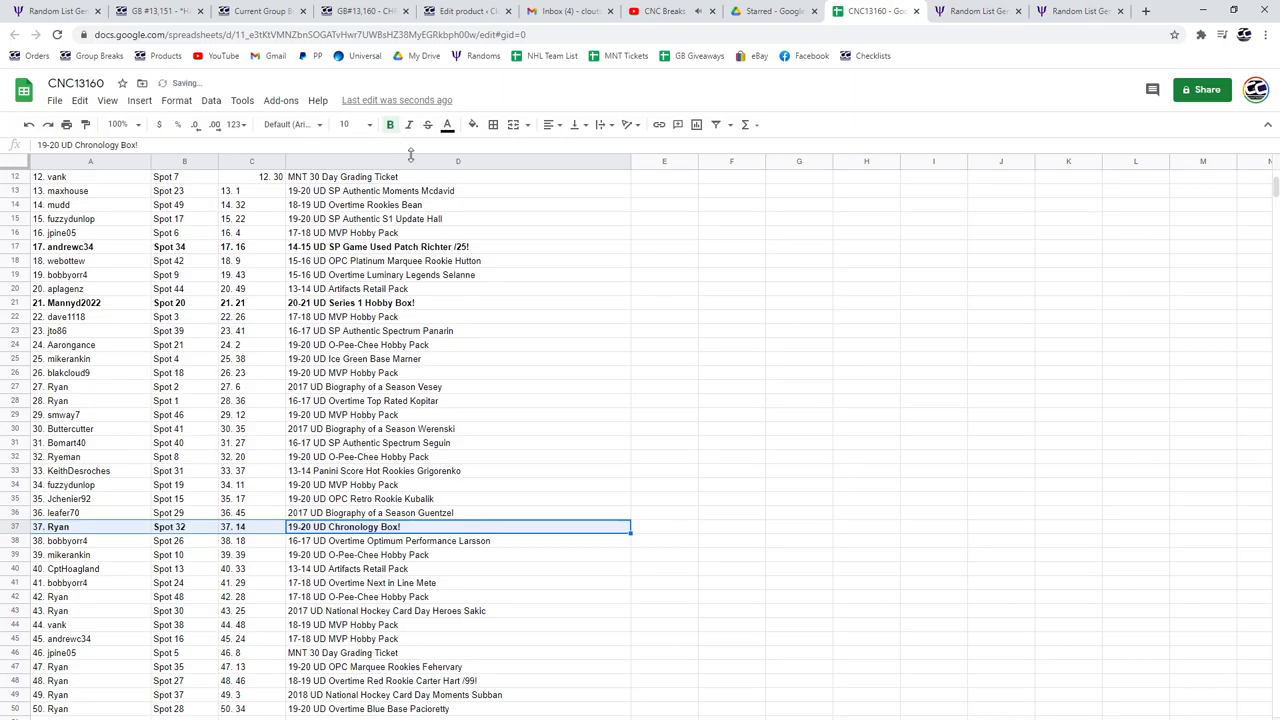
scroll(down, 3)
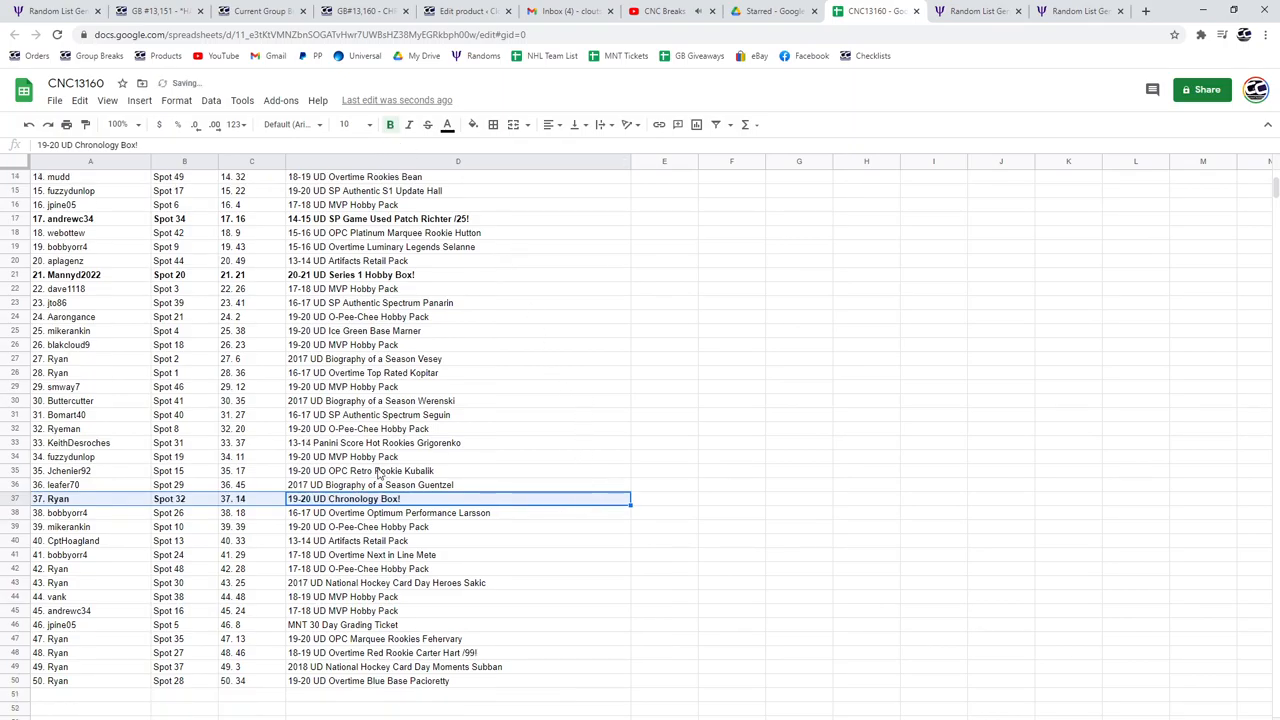